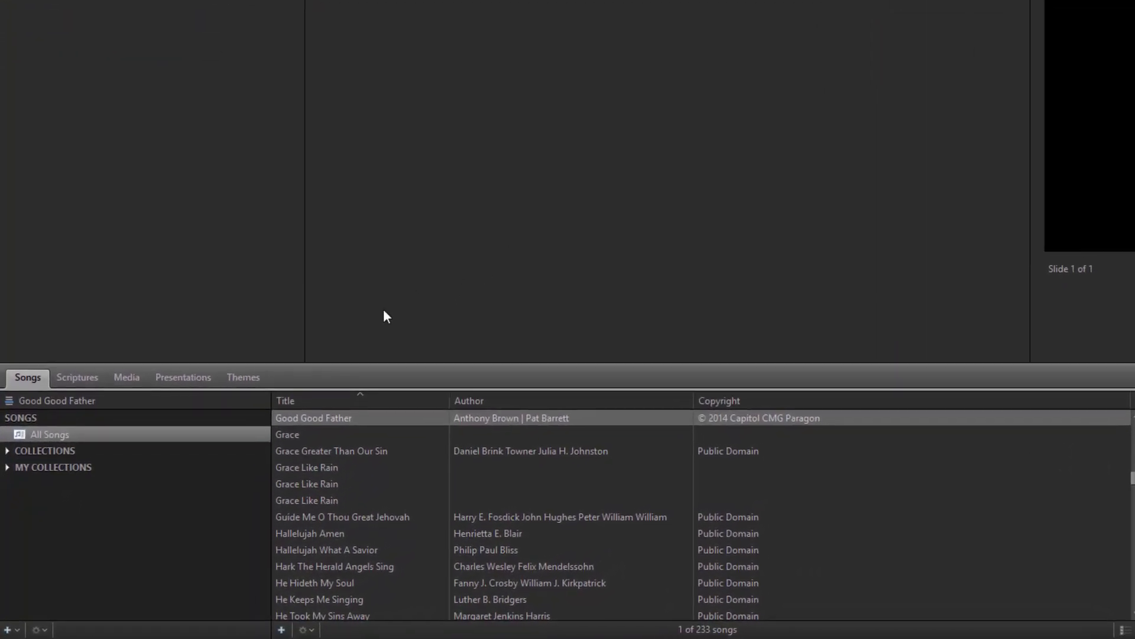
From the Themes library, bring up the cnm_arise_01_hd.HD720 song theme in the Theme Editor.
click(243, 376)
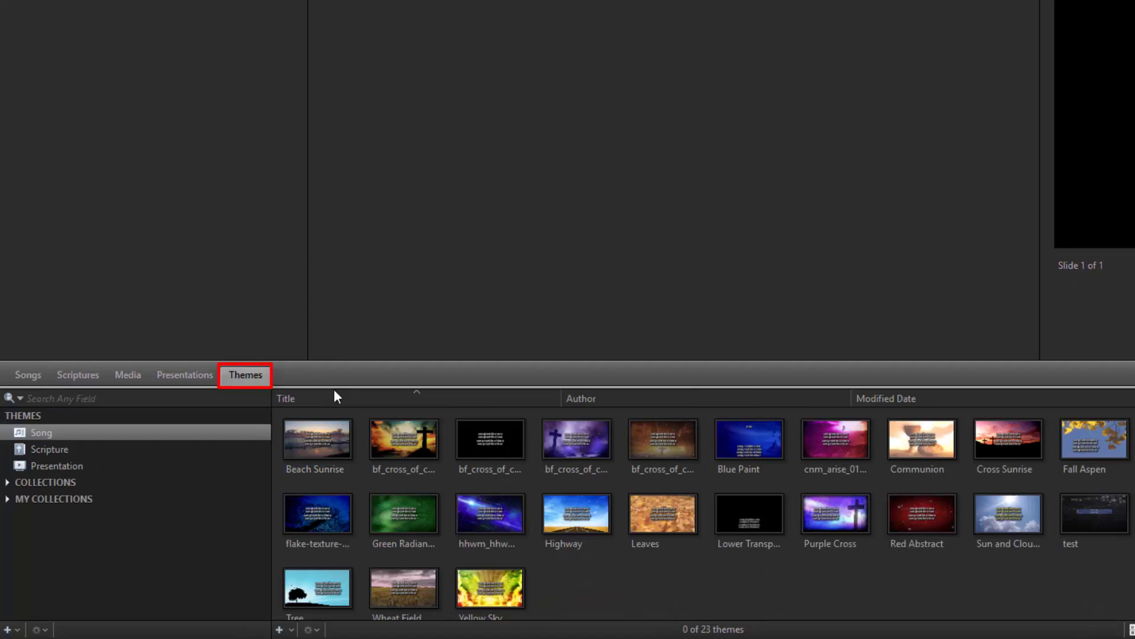
right_click(836, 441)
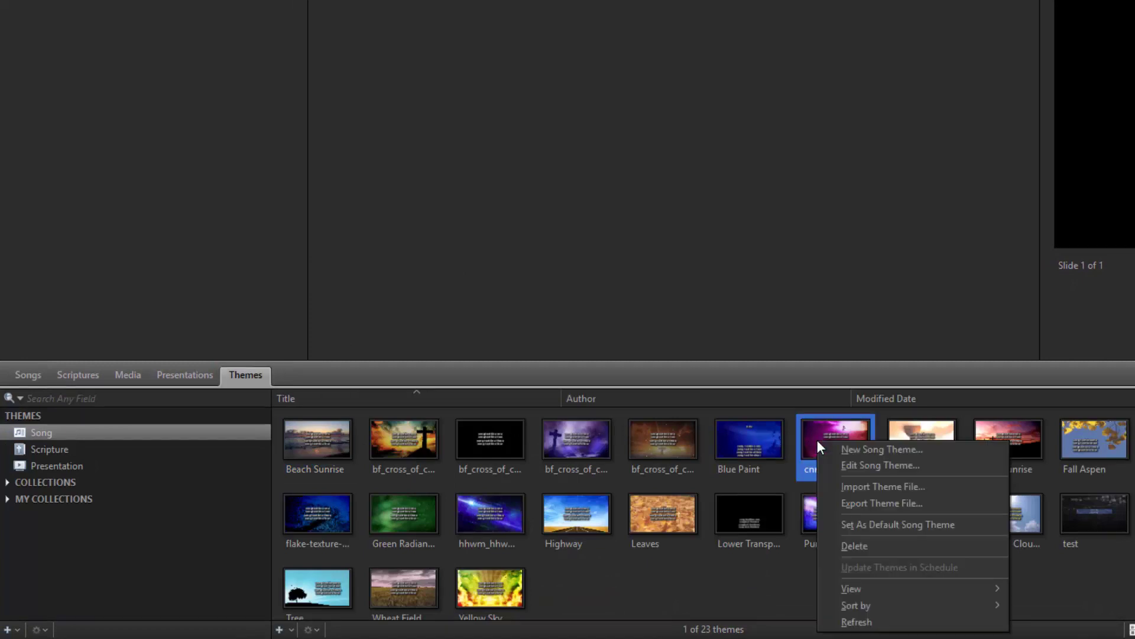
mouse_move(880, 465)
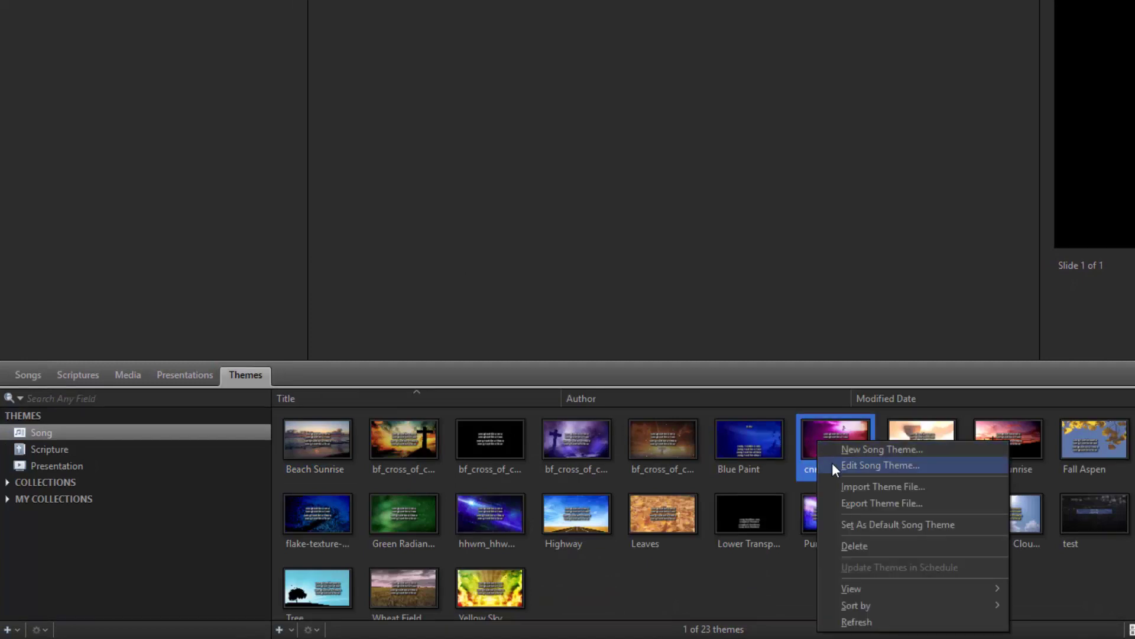
click(880, 465)
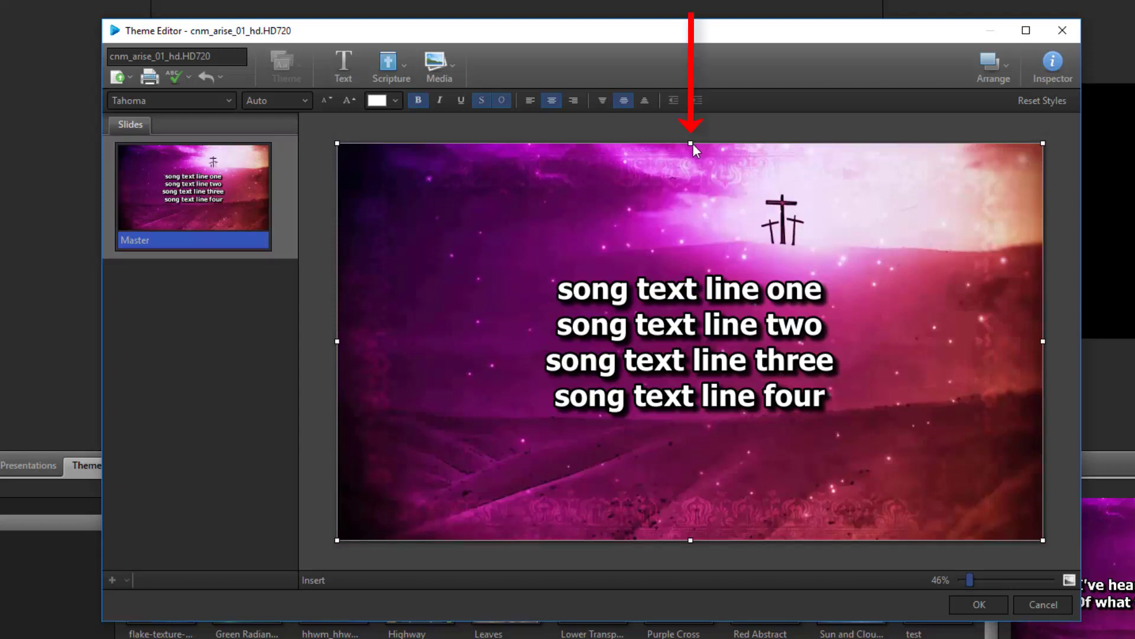
Shrink the theme's lyrics box into the lower third and save the theme.
drag(690, 341, 715, 416)
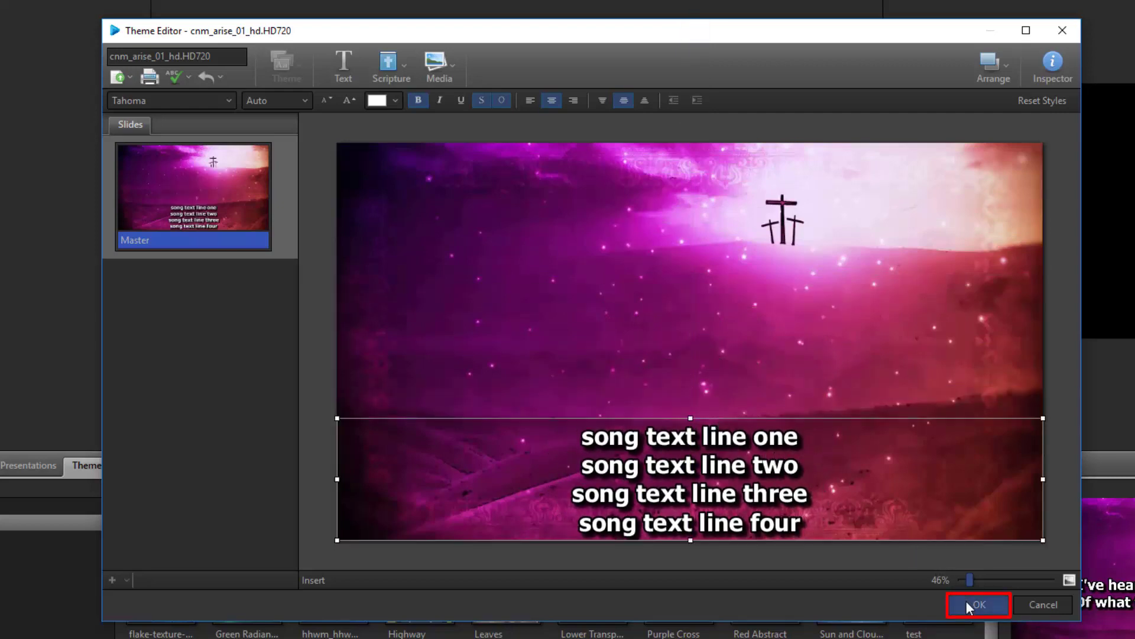
click(979, 605)
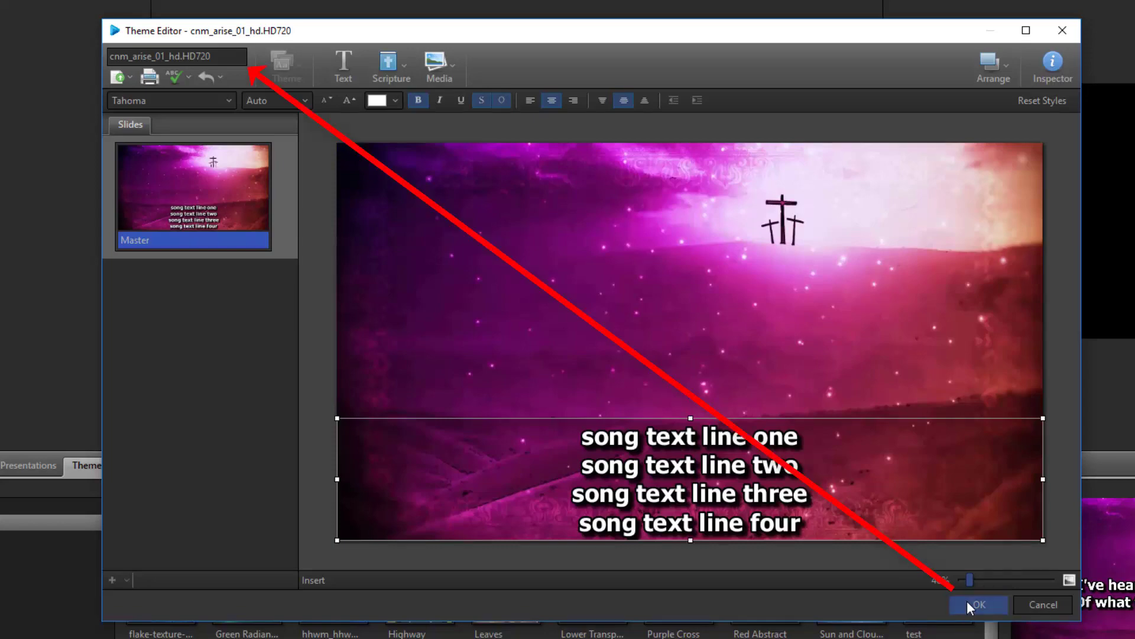
click(978, 604)
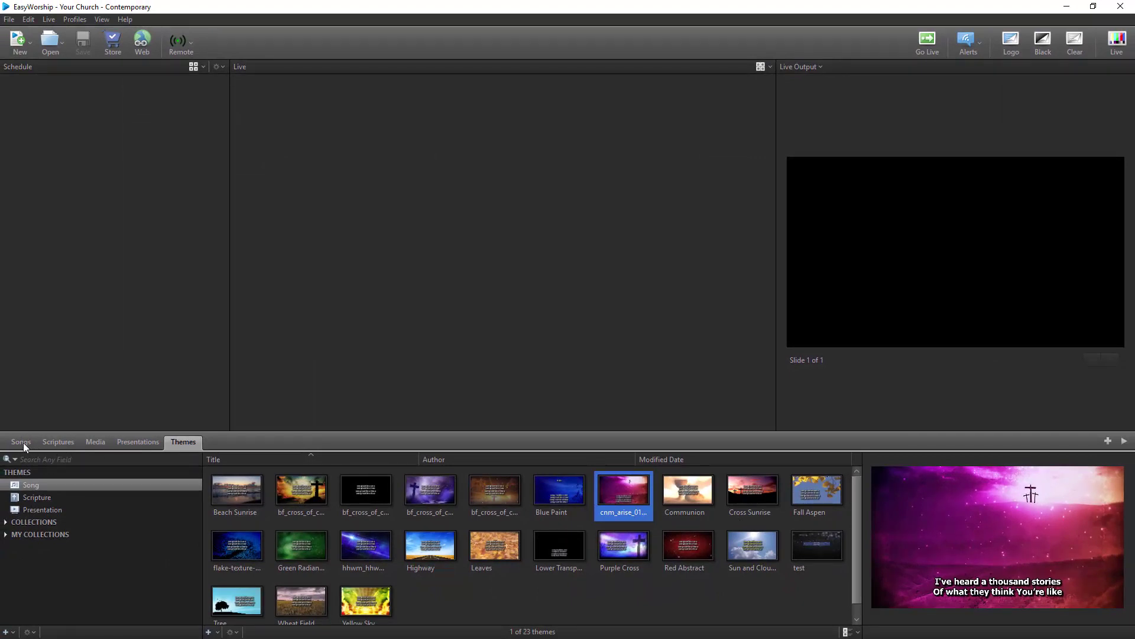
In the Songs library, bring up the options menu for Good Good Father.
click(20, 441)
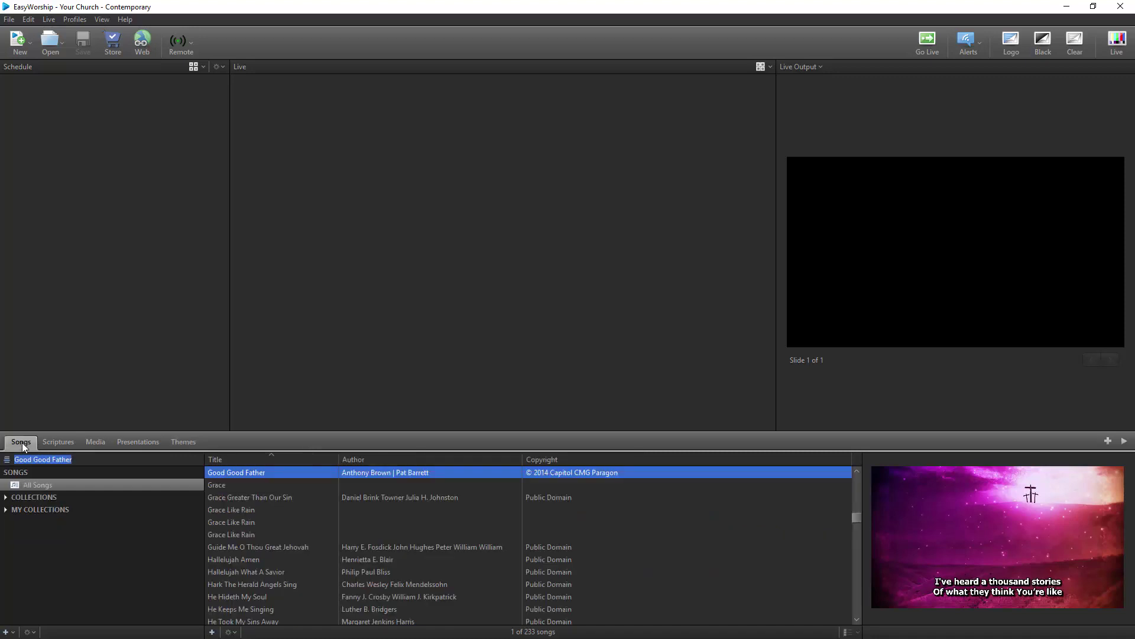
right_click(236, 472)
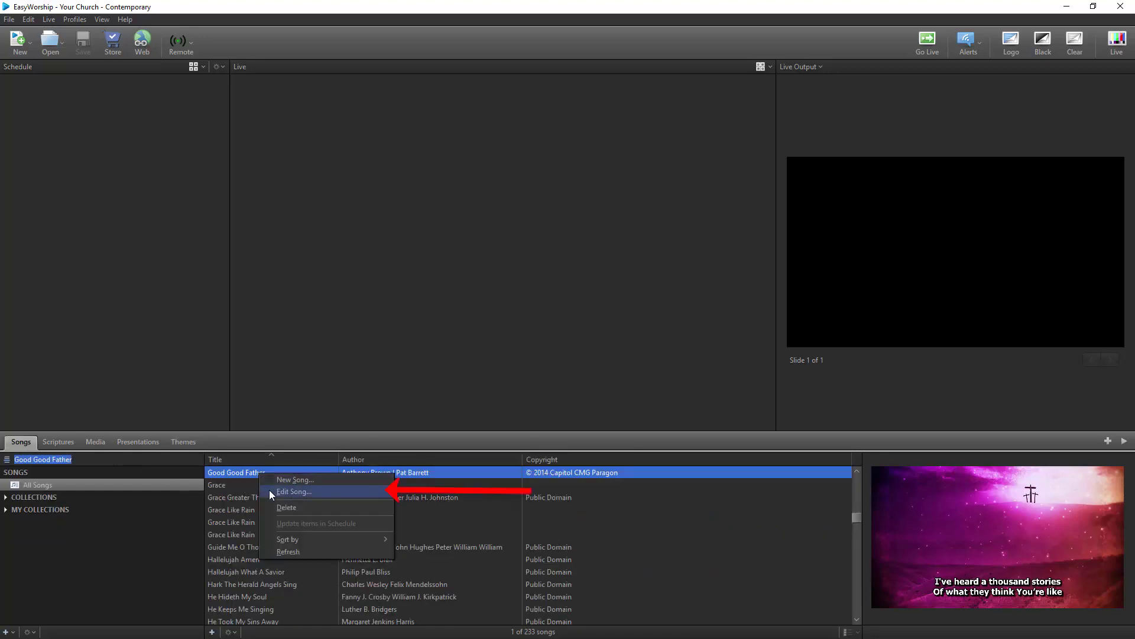
Edit Good Good Father's master so its lyrics sit in the lower third, and save the song.
click(294, 493)
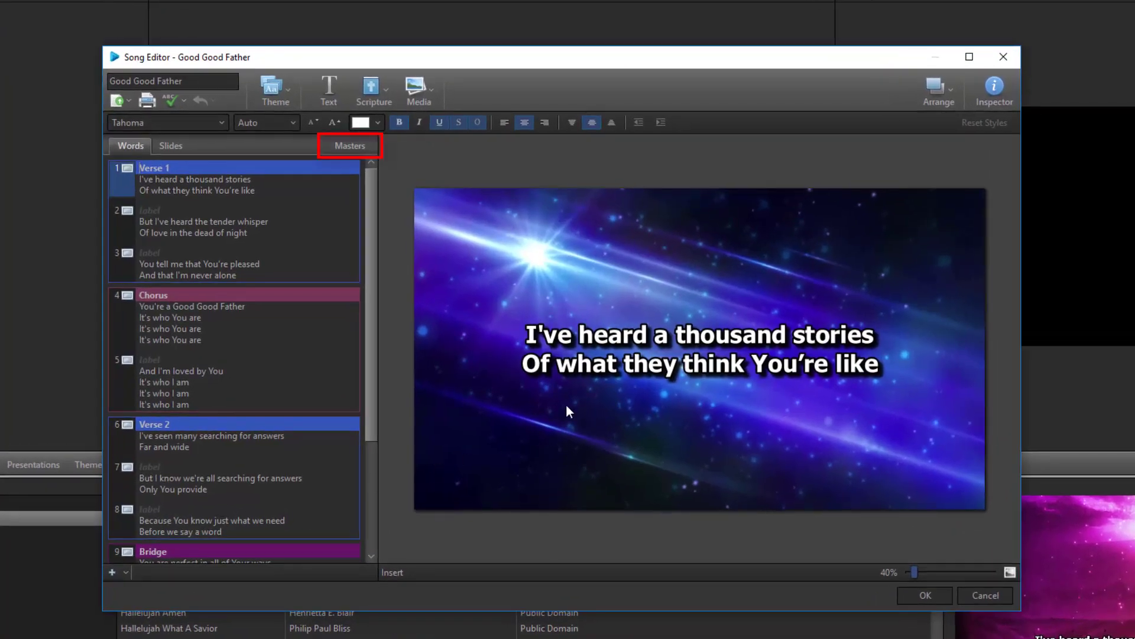
click(349, 145)
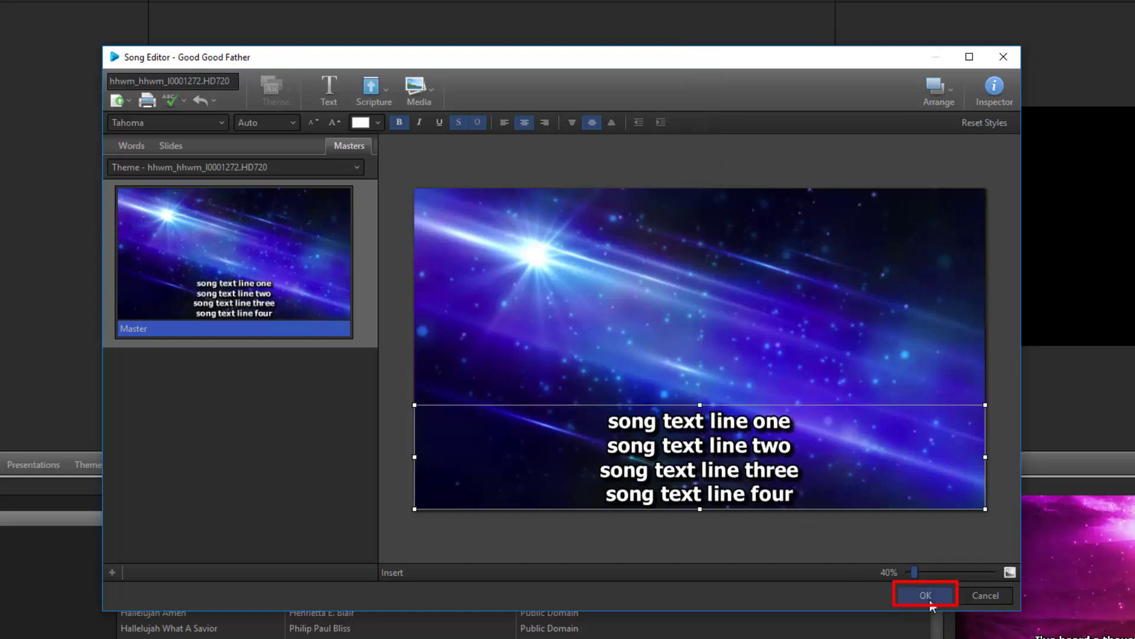
click(925, 595)
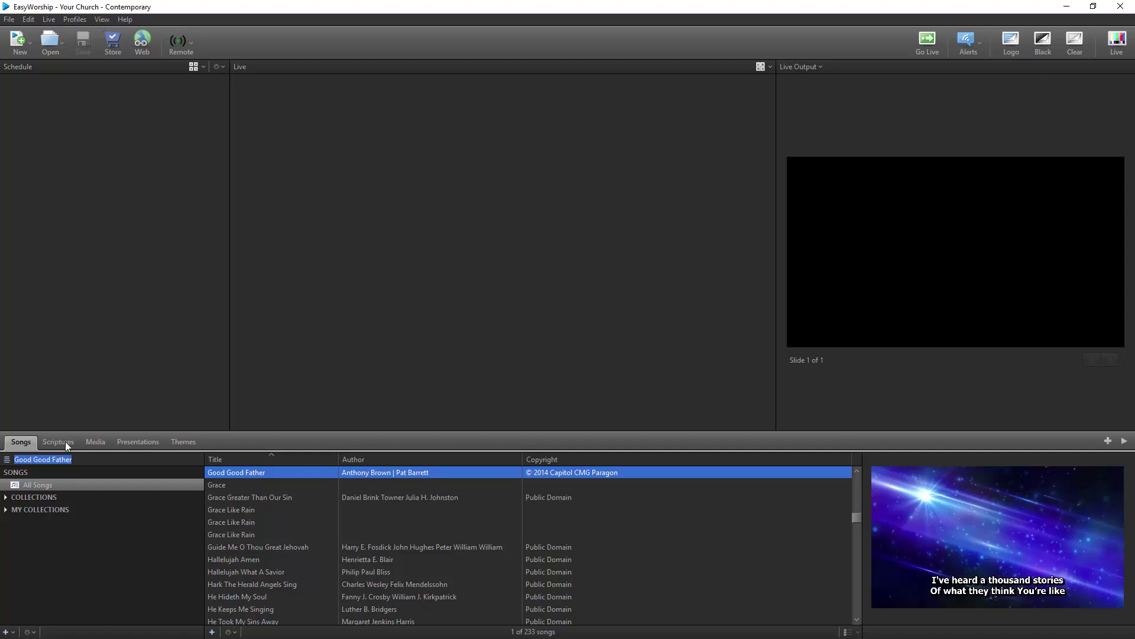
Check the Genesis 1:1 (AMP) schedule item's options in Scriptures, then return to Songs.
click(57, 441)
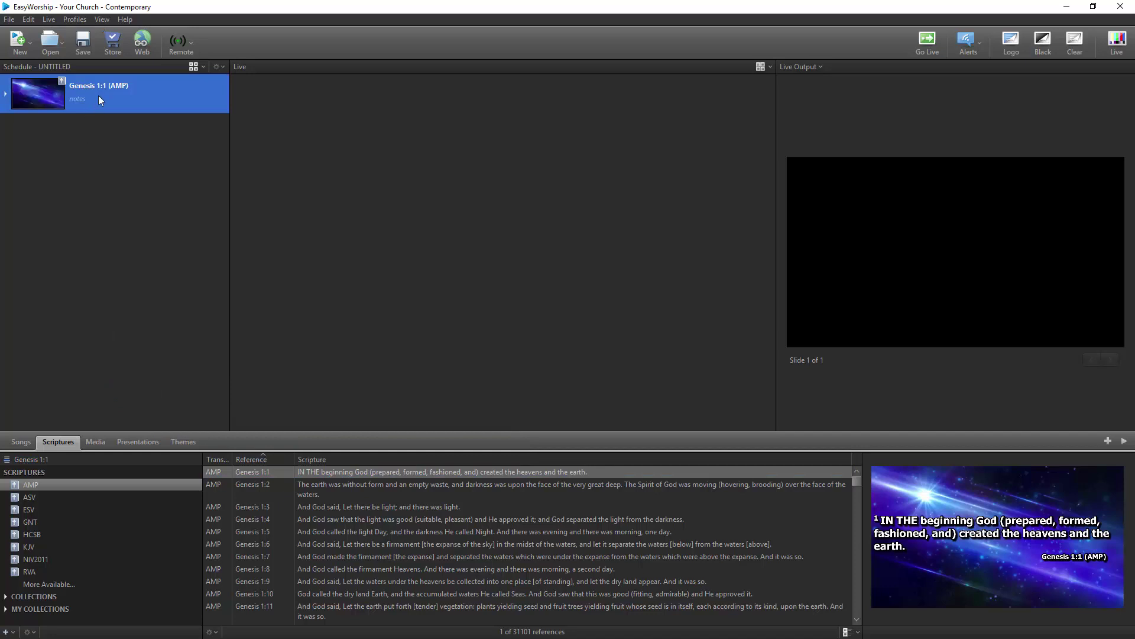
right_click(98, 92)
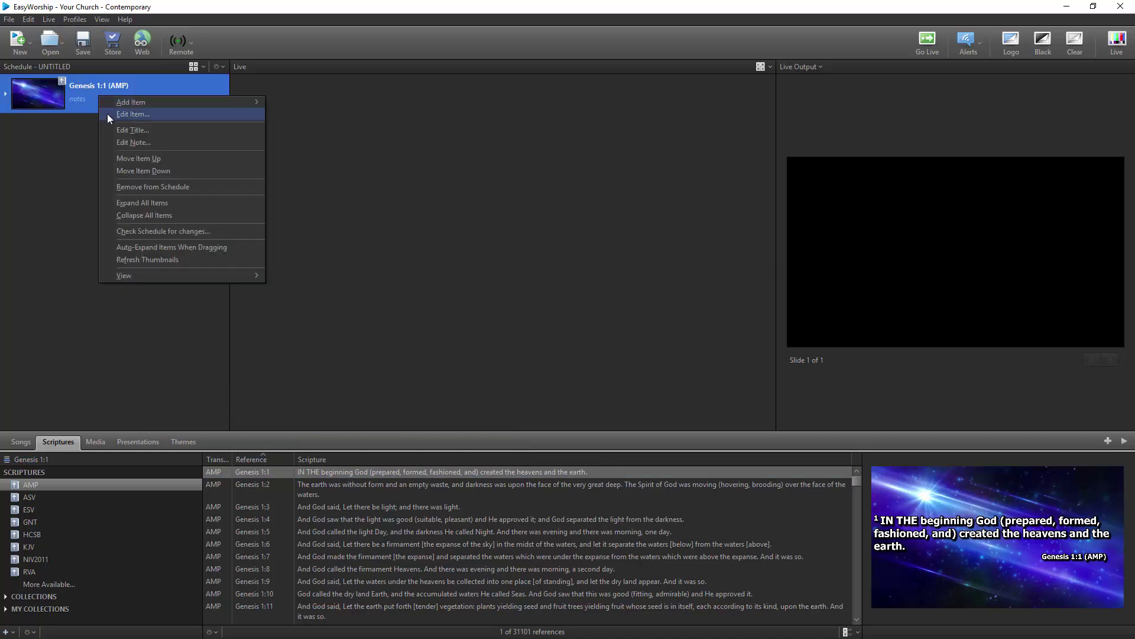
click(20, 441)
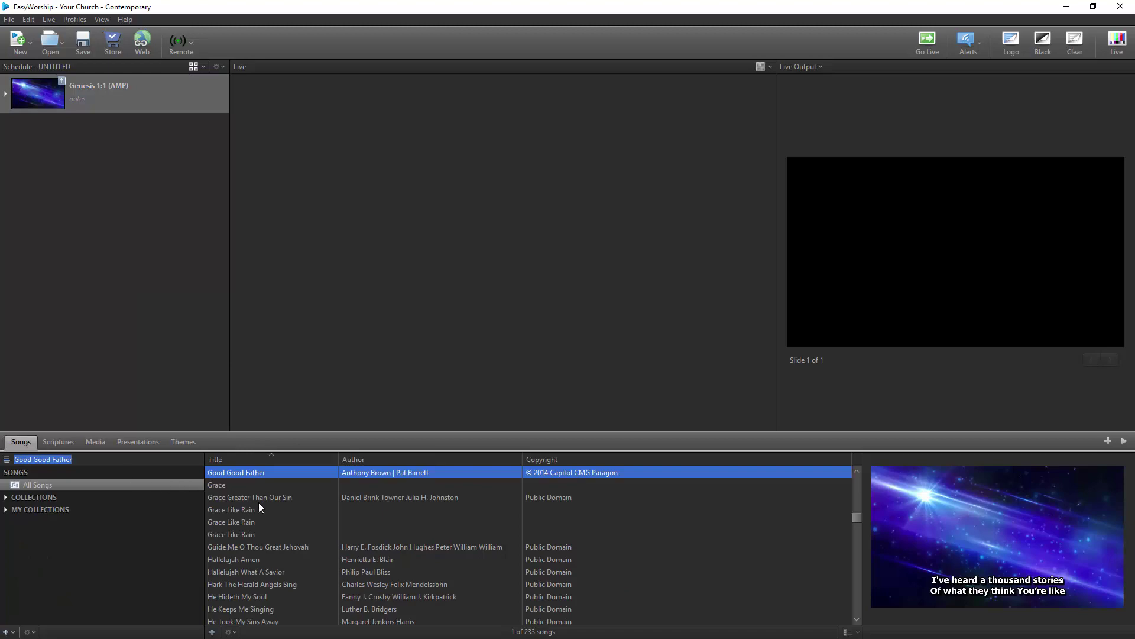
Bring up Grace Like Rain in the Song Editor.
right_click(231, 509)
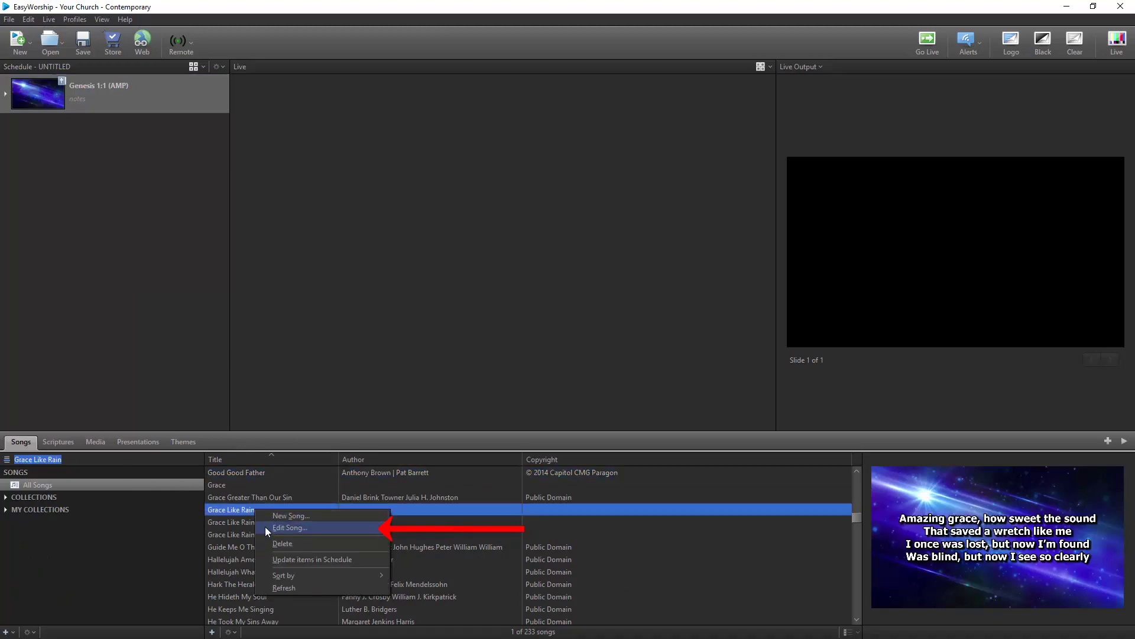
click(290, 527)
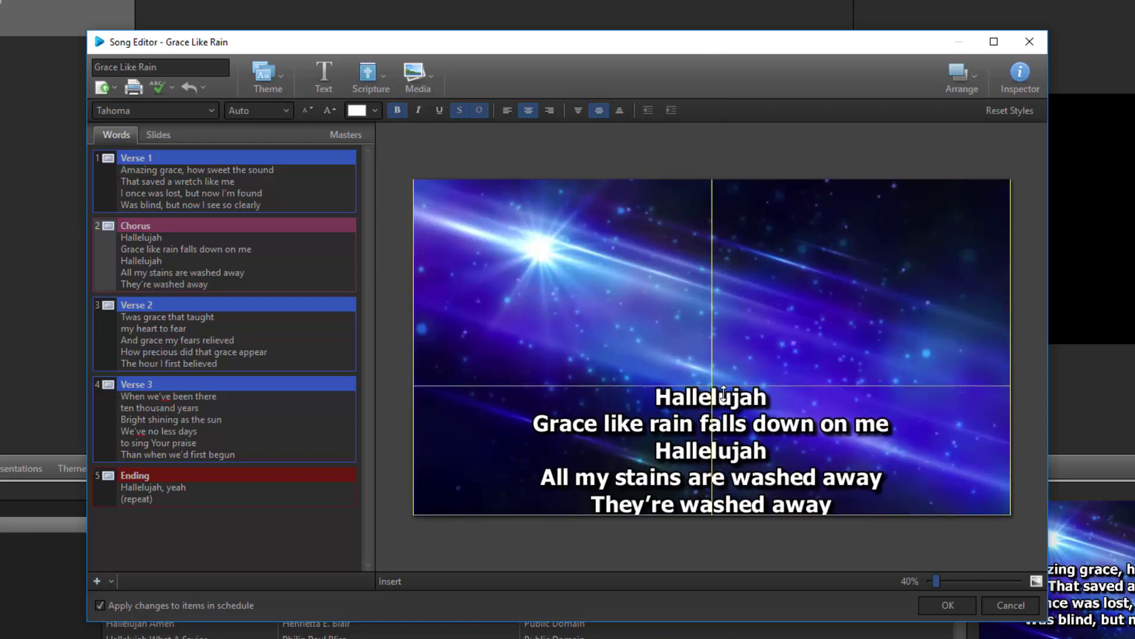
Set the Grace Like Rain chorus lyrics in the lower third and save the song.
click(946, 604)
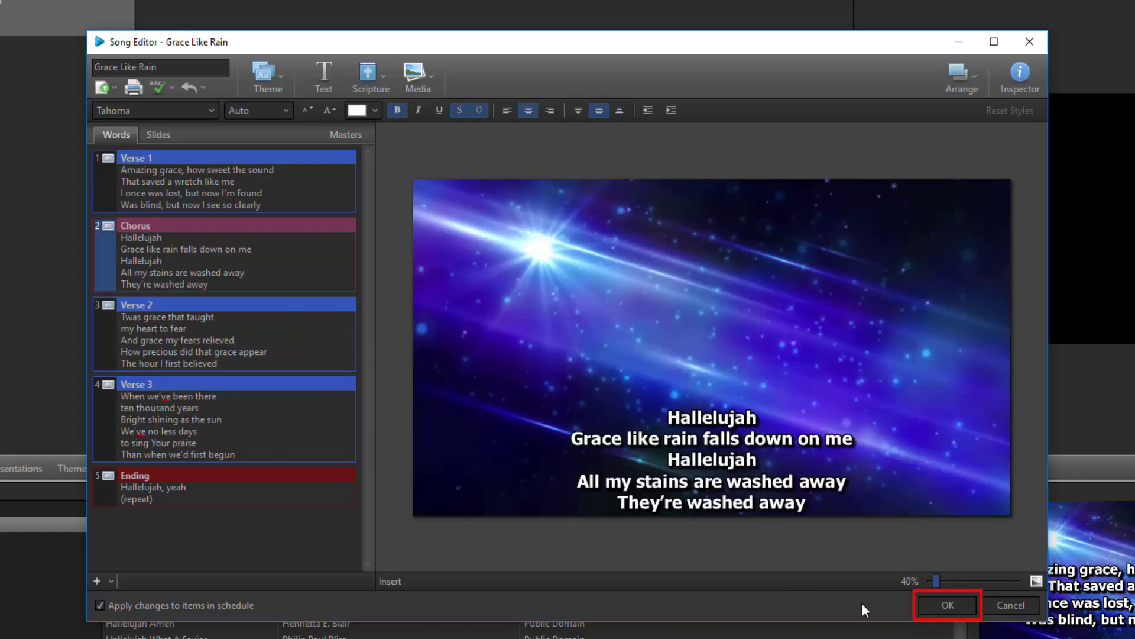
click(946, 605)
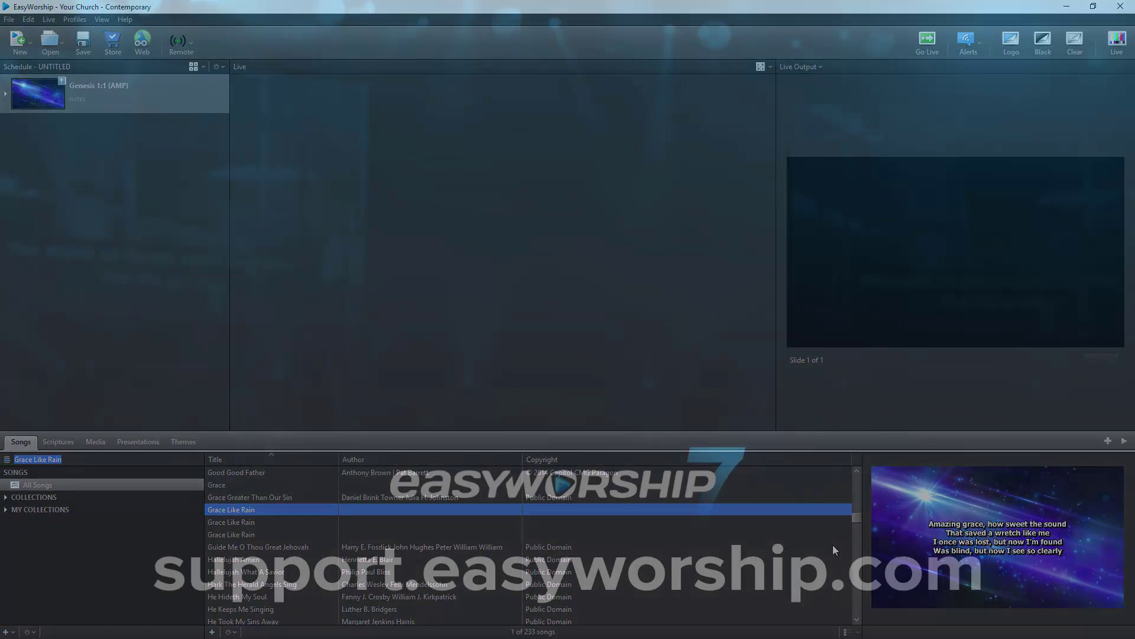